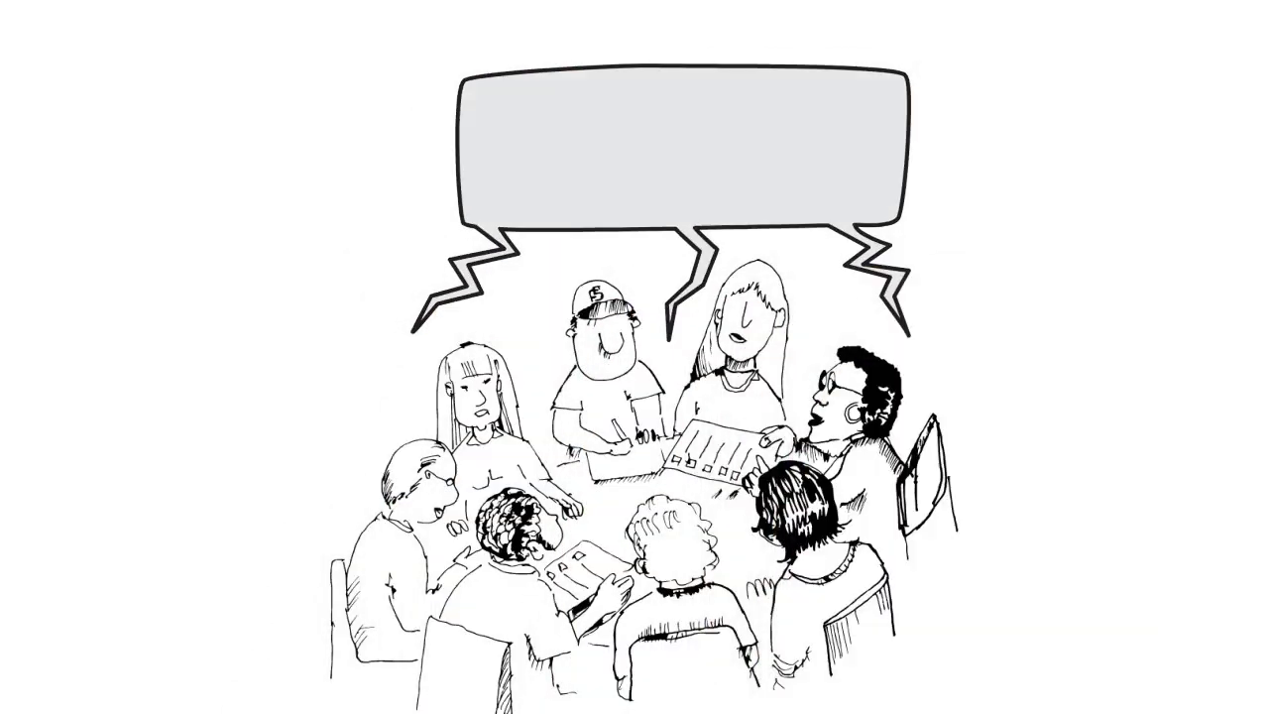
{"action": "type", "text": "Exp"}
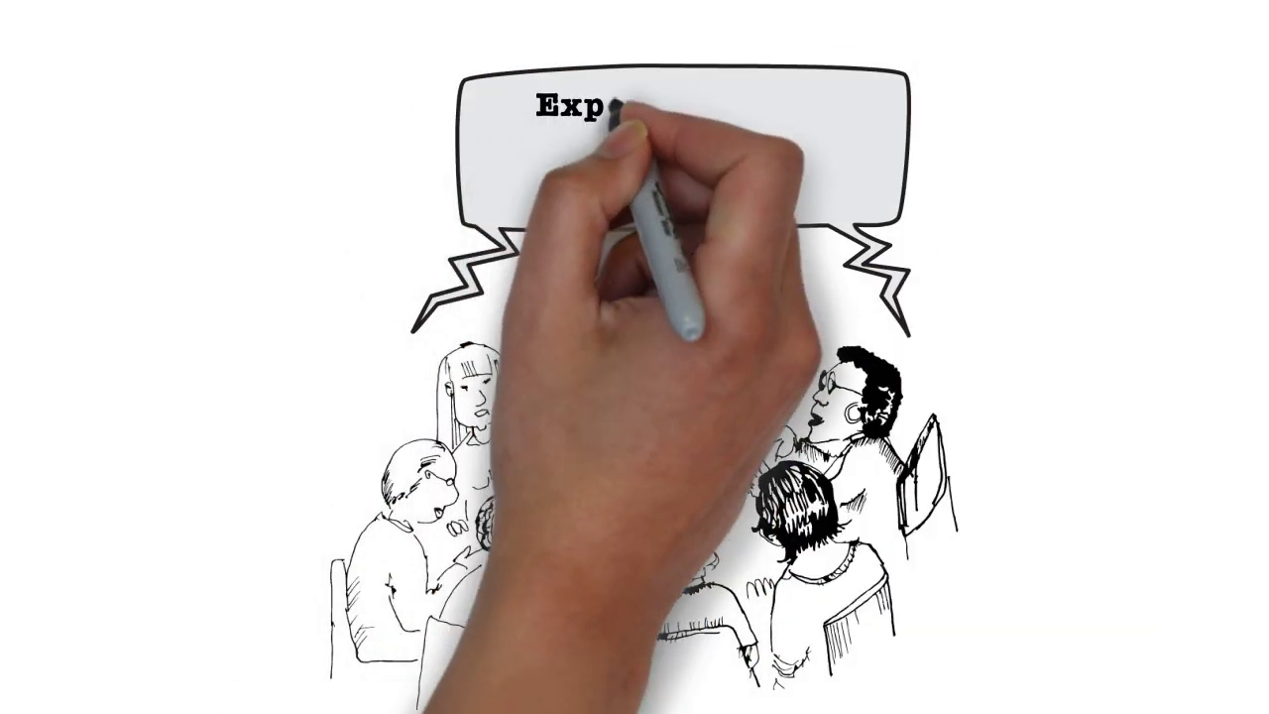